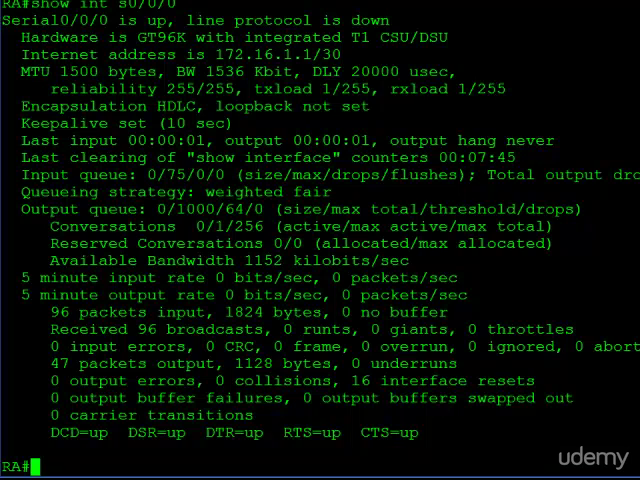
Step: Set interface s0/0/0 on router RA to 'encapsulation ppp' and request its status
{"action": "type", "text": "conf t"}
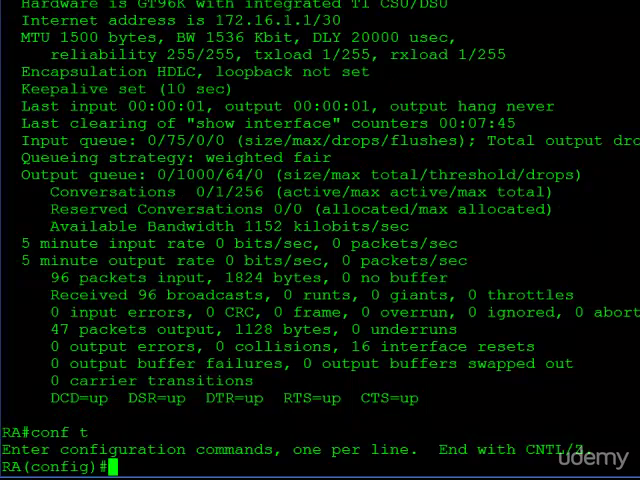
{"action": "type", "text": "int s0/0"}
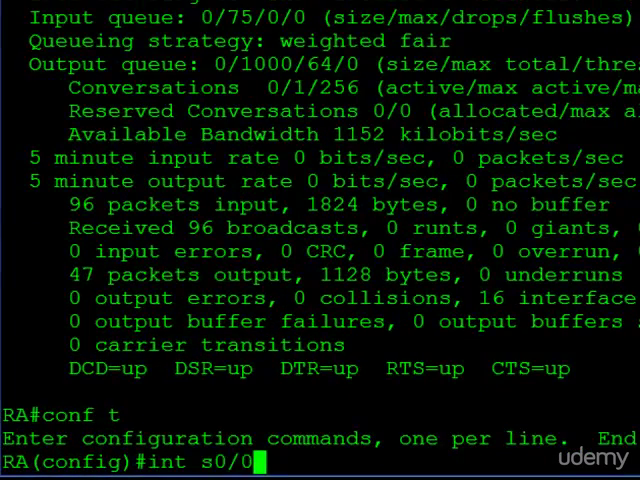
{"action": "type", "text": "enc"}
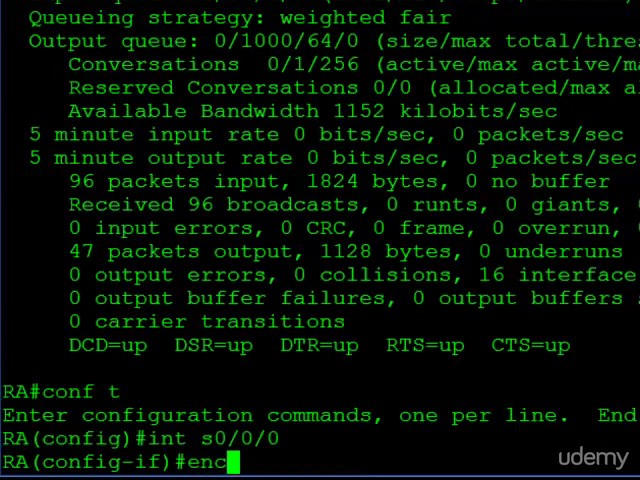
{"action": "type", "text": "encapsulation p"}
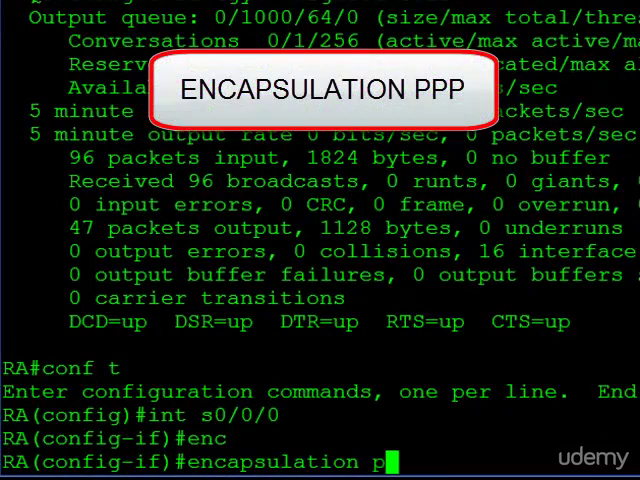
{"action": "type", "text": "pp"}
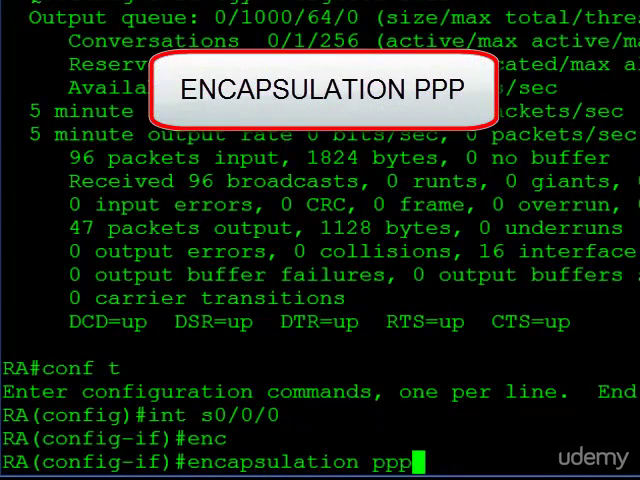
{"action": "key", "text": "enter"}
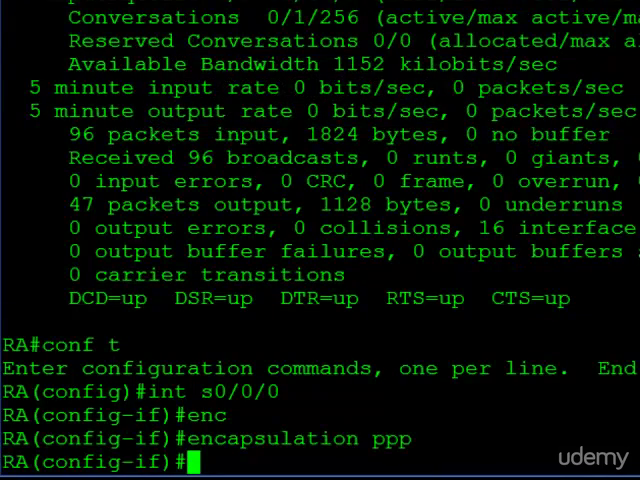
{"action": "type", "text": "show int s0/0/0"}
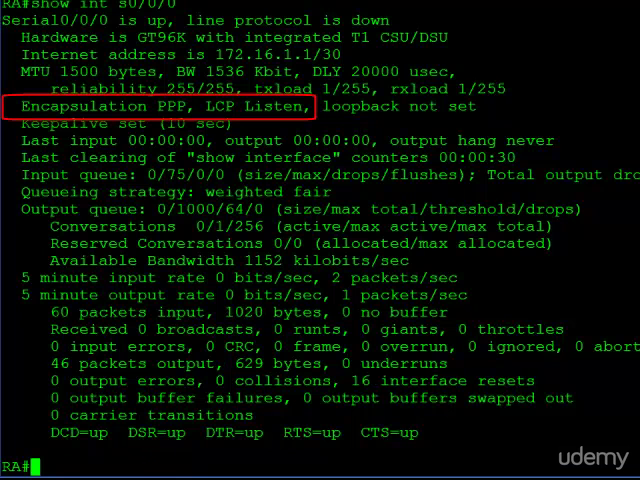
Step: Display serial 0/0/0 status showing PPP encapsulation with LCP in Listen
{"action": "type", "text": "show int s0/0/0"}
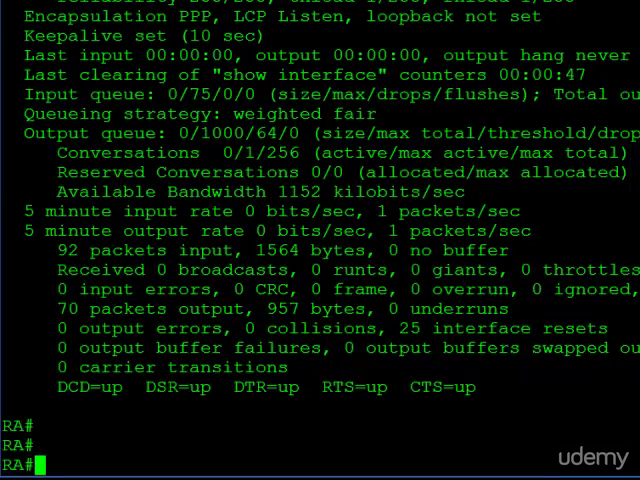
{"action": "type", "text": "c"}
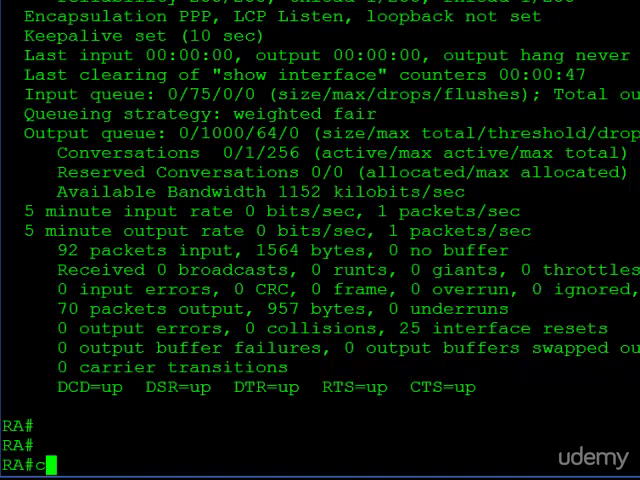
{"action": "type", "text": "conf t"}
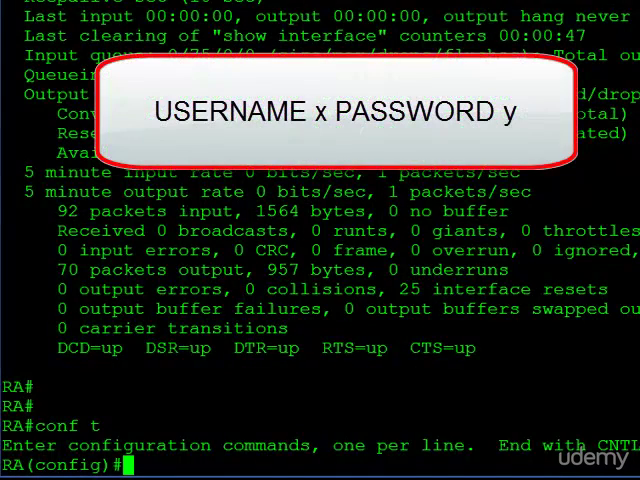
{"action": "type", "text": "username"}
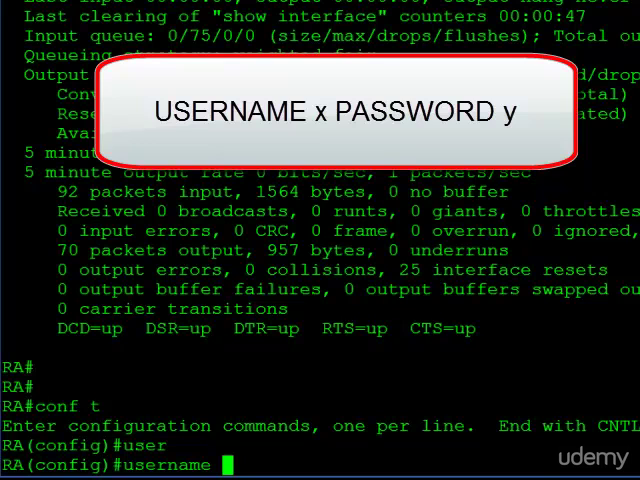
{"action": "type", "text": "rb"}
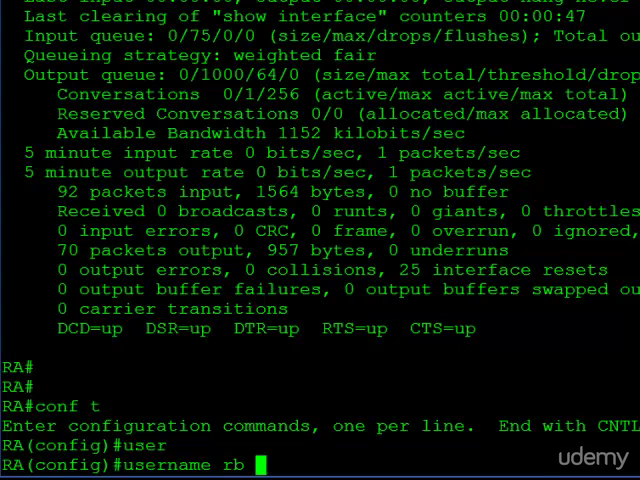
{"action": "type", "text": "password"}
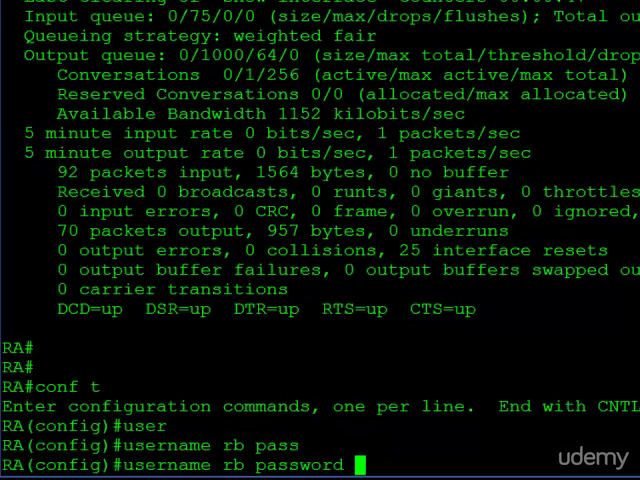
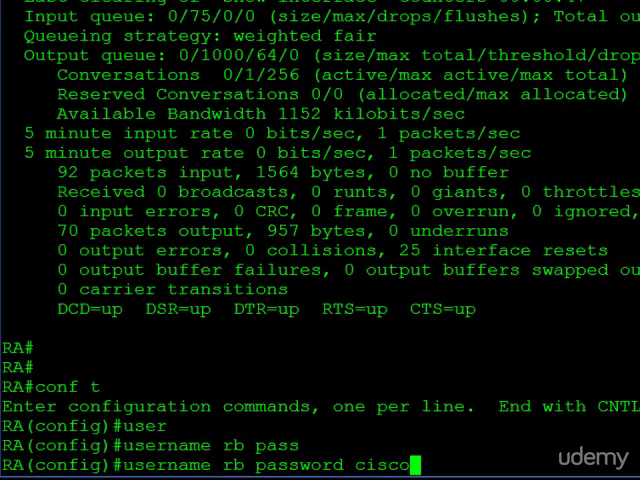
{"action": "key", "text": "enter"}
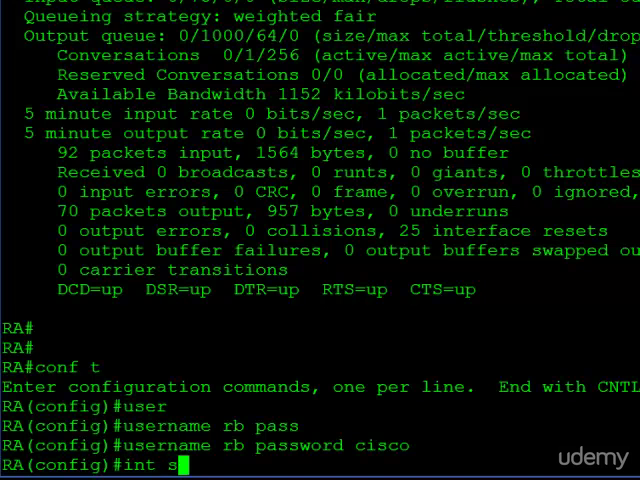
Step: Apply 'ppp authentication chap pap' on serial 0/0/0 after checking the available options
{"action": "type", "text": "0/0/0"}
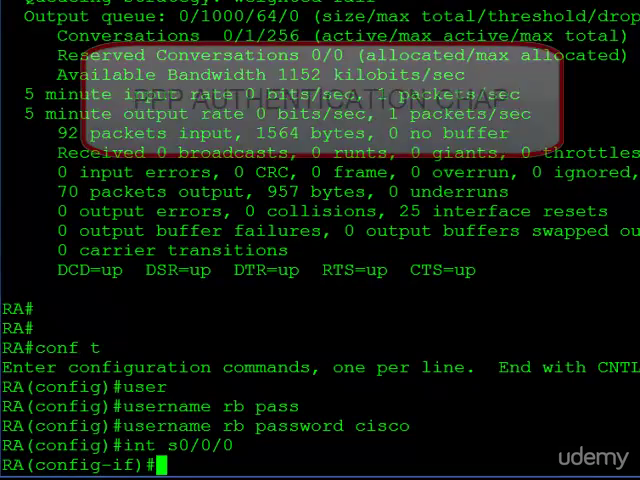
{"action": "type", "text": "ppp"}
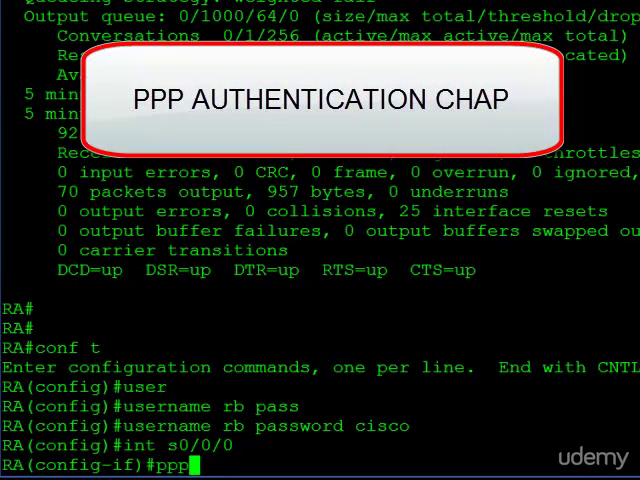
{"action": "type", "text": "authentication"}
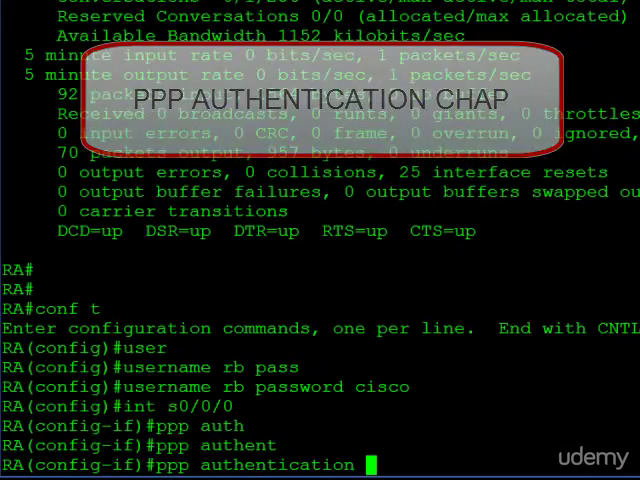
{"action": "type", "text": "?"}
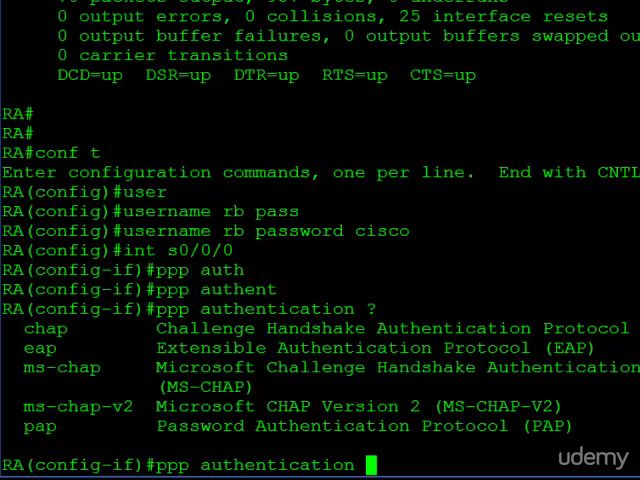
{"action": "type", "text": "chap"}
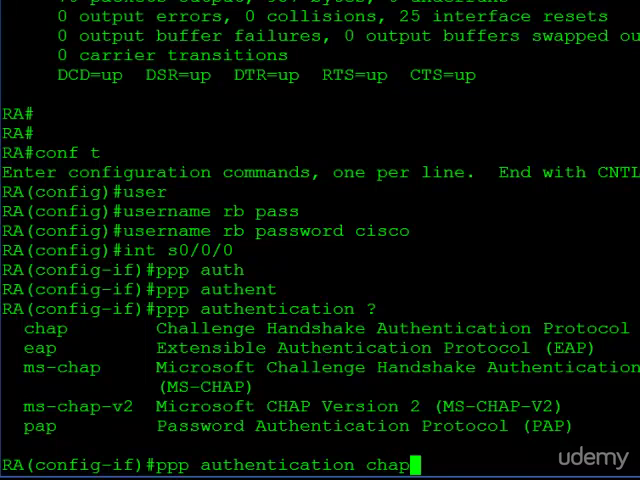
{"action": "type", "text": "pap"}
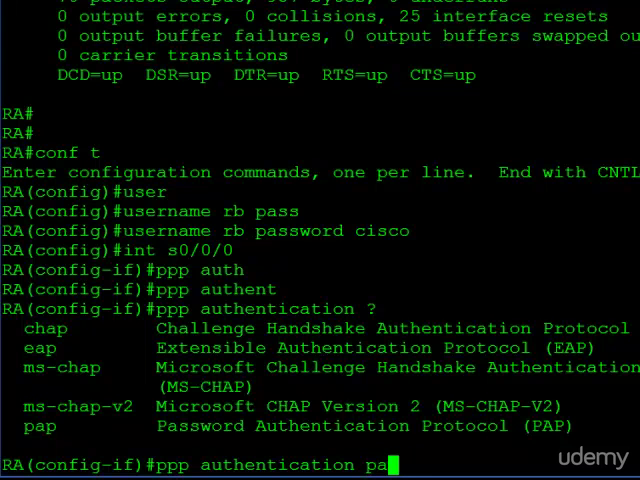
{"action": "type", "text": "chap"}
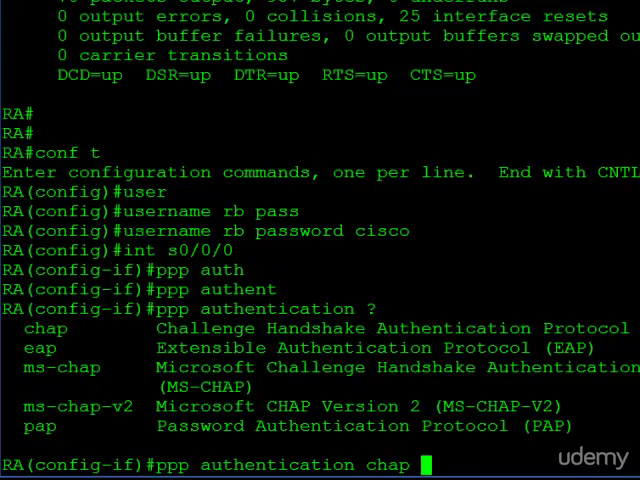
{"action": "type", "text": "pap"}
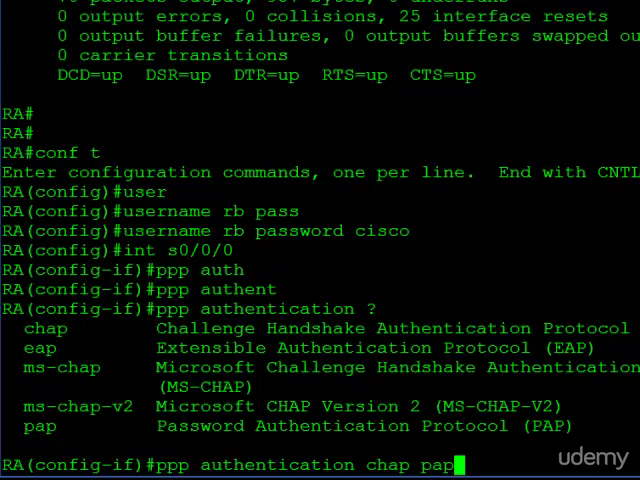
{"action": "key", "text": "enter"}
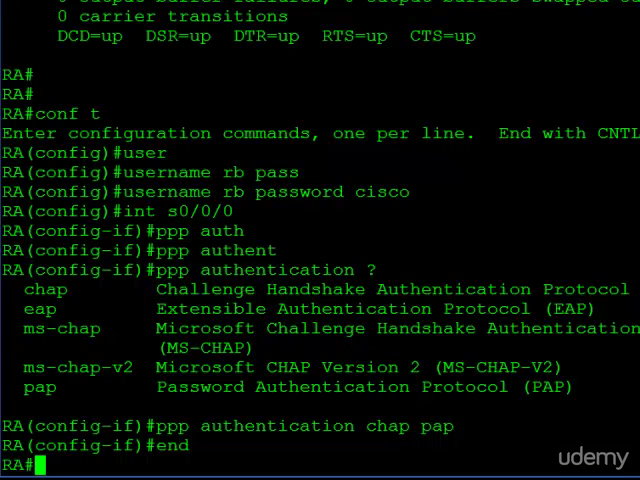
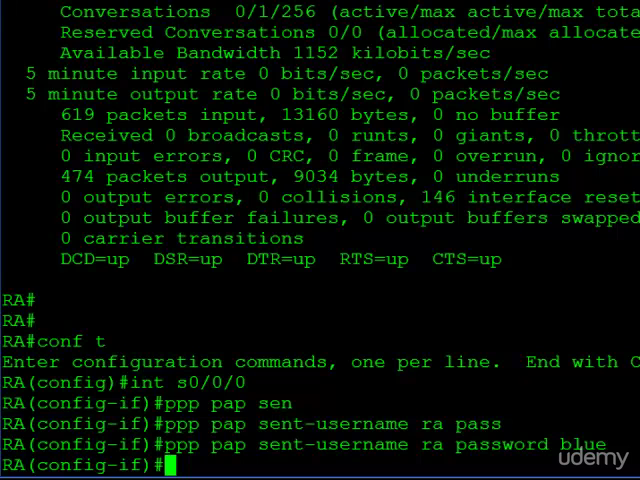
Step: Verify serial 0/0/0 reports LCP Open, then re-enter global configuration mode
{"action": "key", "text": "ctrl+z"}
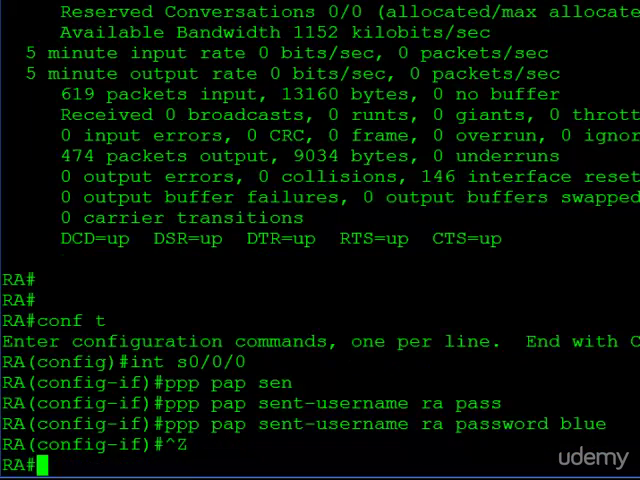
Step: Show serial 0/0/0's running configuration confirming the PAP credentials
{"action": "type", "text": "sh int s0/0/0"}
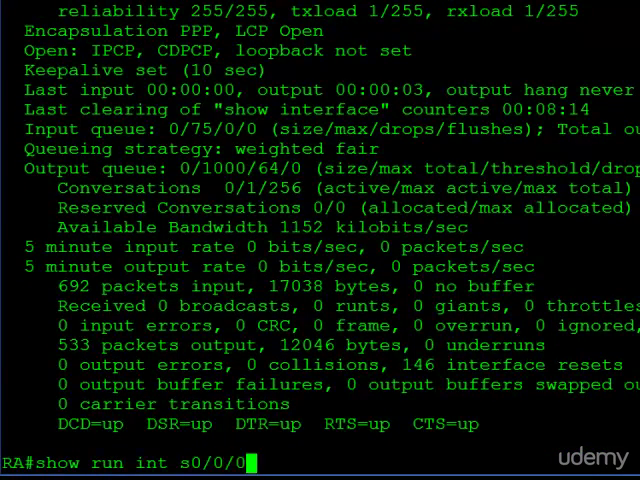
{"action": "key", "text": "enter"}
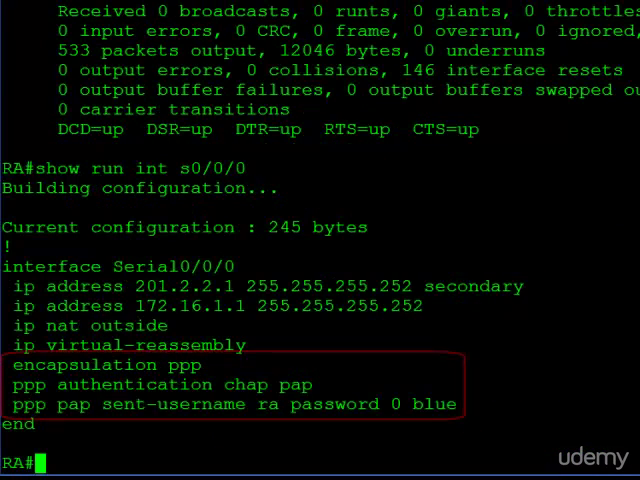